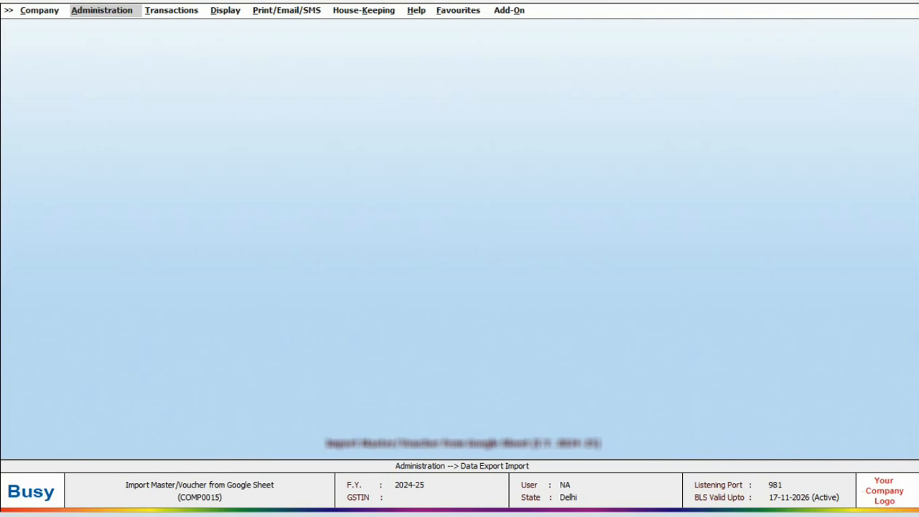
Step: Reach the General feature settings under Administration > Configuration > Features/Options
{"action": "left_click", "coordinate": [101, 10]}
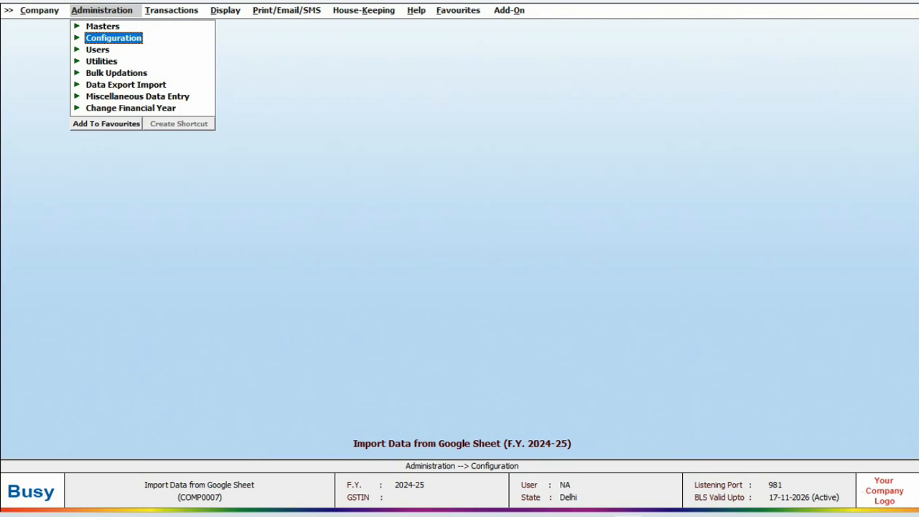
{"action": "left_click", "coordinate": [113, 38]}
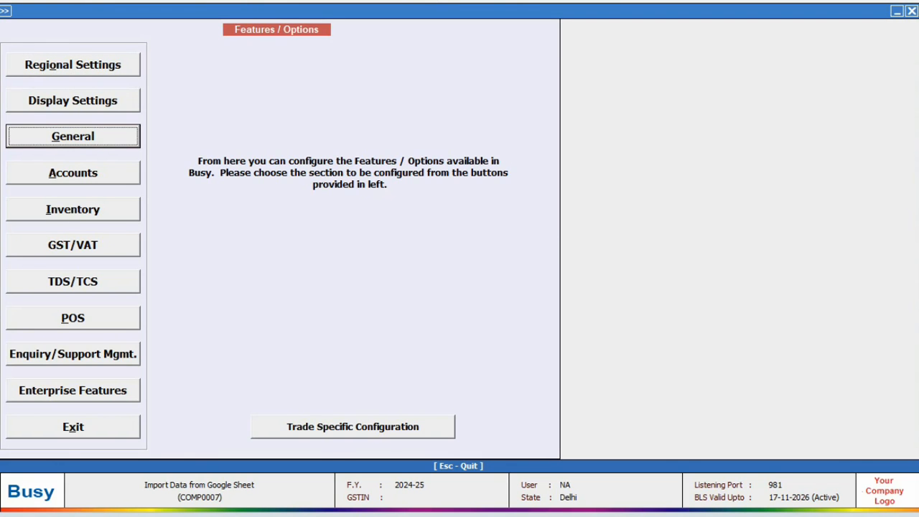
{"action": "left_click", "coordinate": [72, 135]}
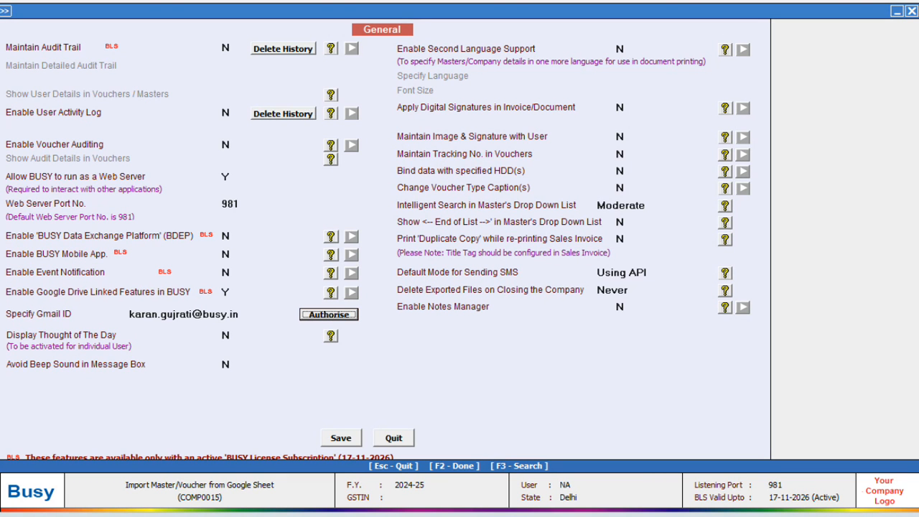
{"action": "left_click", "coordinate": [329, 313]}
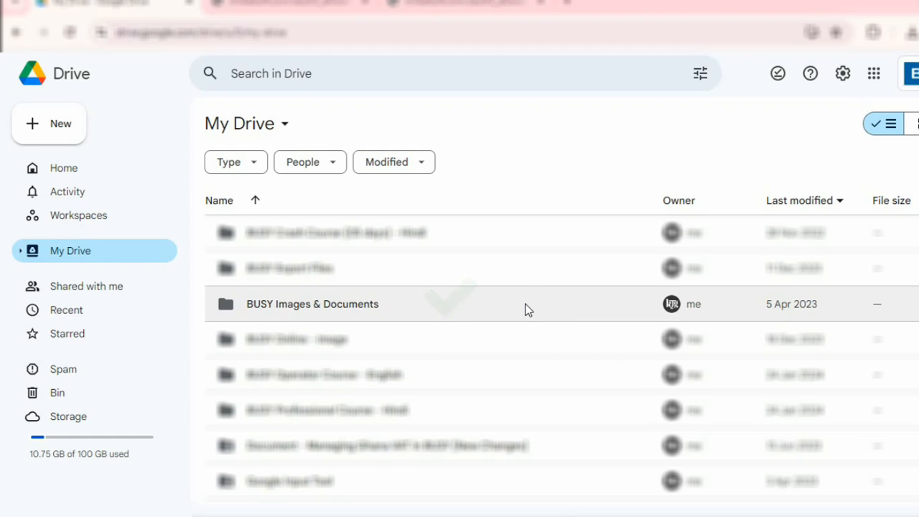
Step: Navigate My Drive into BUSY Images & Documents > BUSY Import Files > COMP0007
{"action": "double_click", "coordinate": [312, 305]}
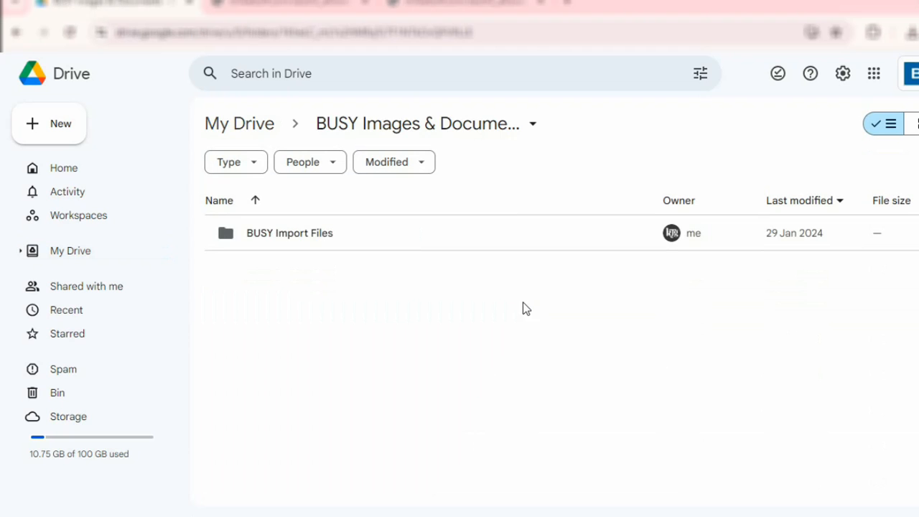
{"action": "left_click", "coordinate": [290, 233]}
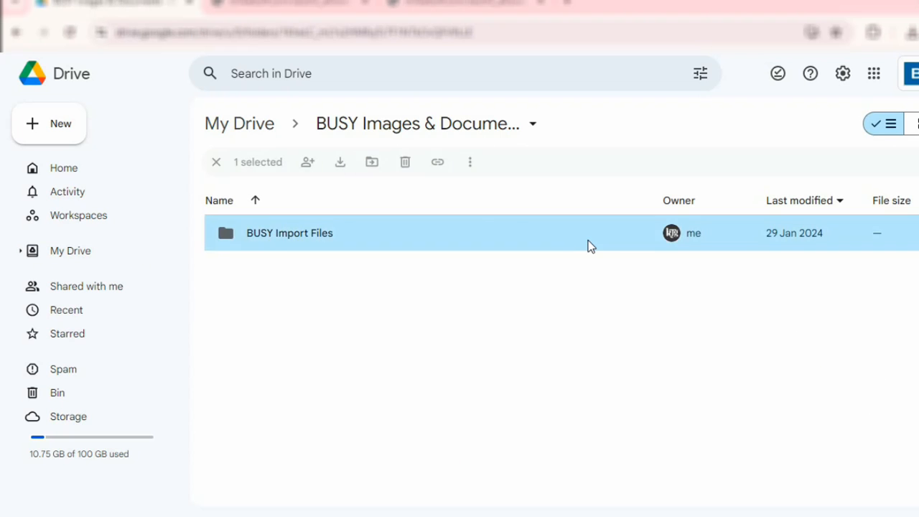
{"action": "double_click", "coordinate": [290, 233]}
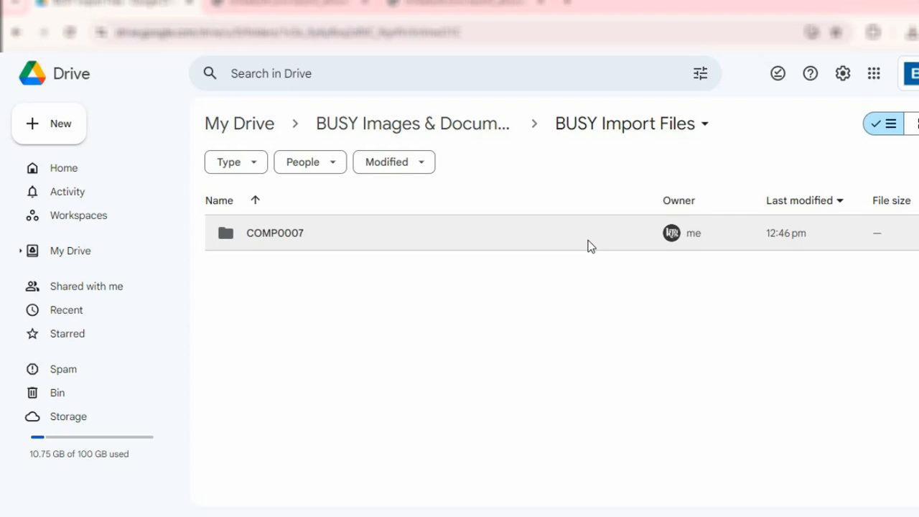
{"action": "left_click", "coordinate": [276, 233]}
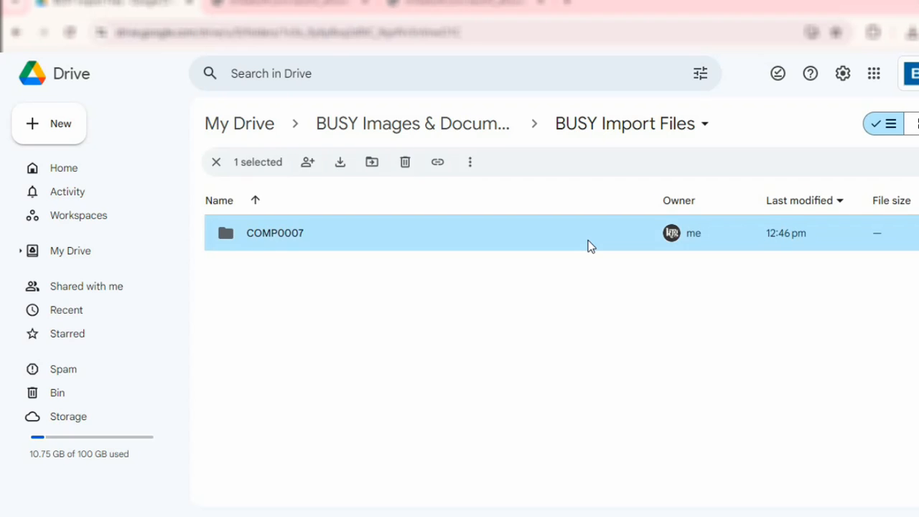
{"action": "double_click", "coordinate": [276, 233]}
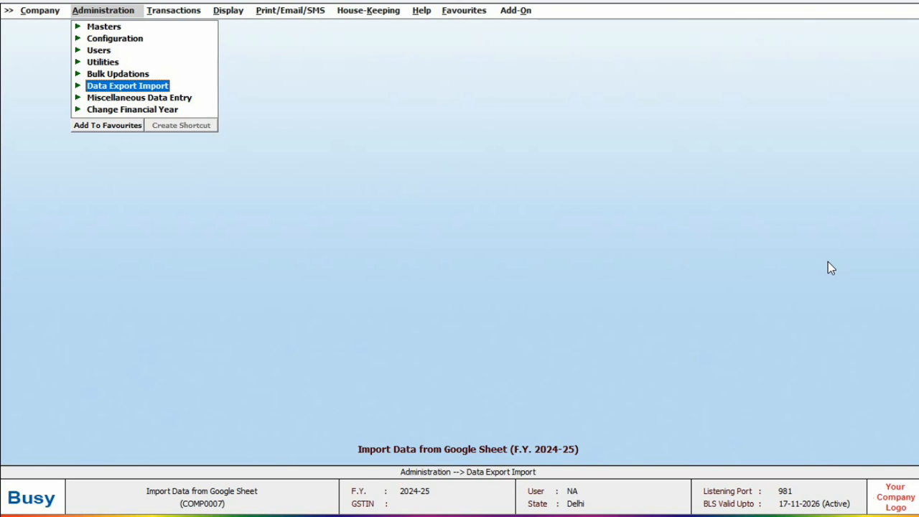
Step: Expand Data Export Import in Administration to reveal Import Vouchers from Excel/Google Sheet
{"action": "left_click", "coordinate": [127, 86]}
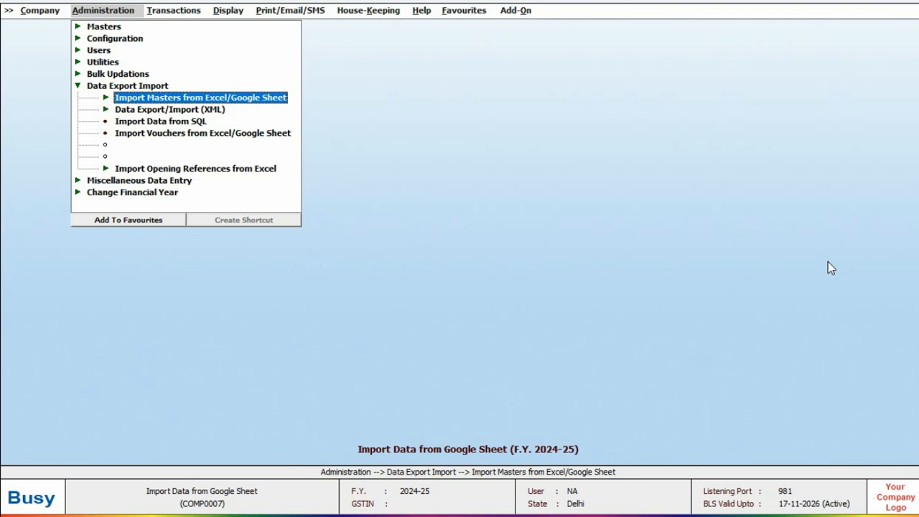
{"action": "left_click", "coordinate": [201, 98]}
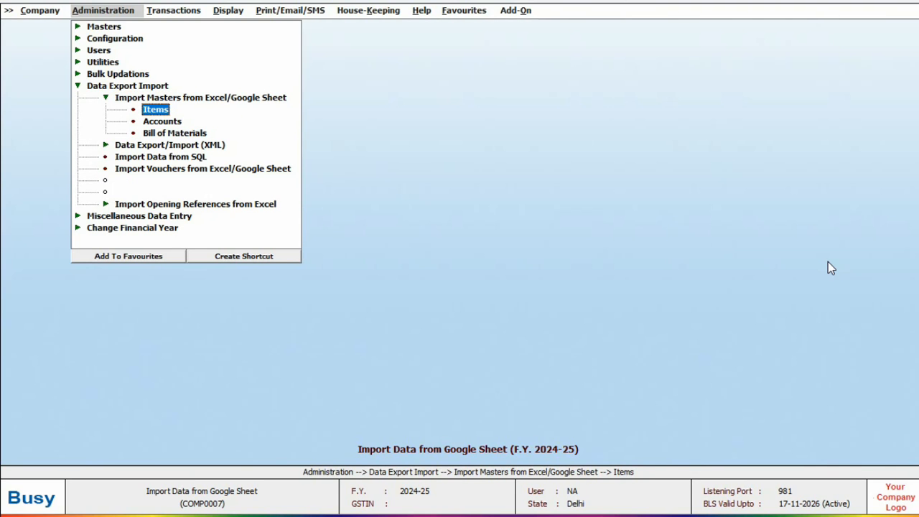
{"action": "left_click", "coordinate": [161, 120]}
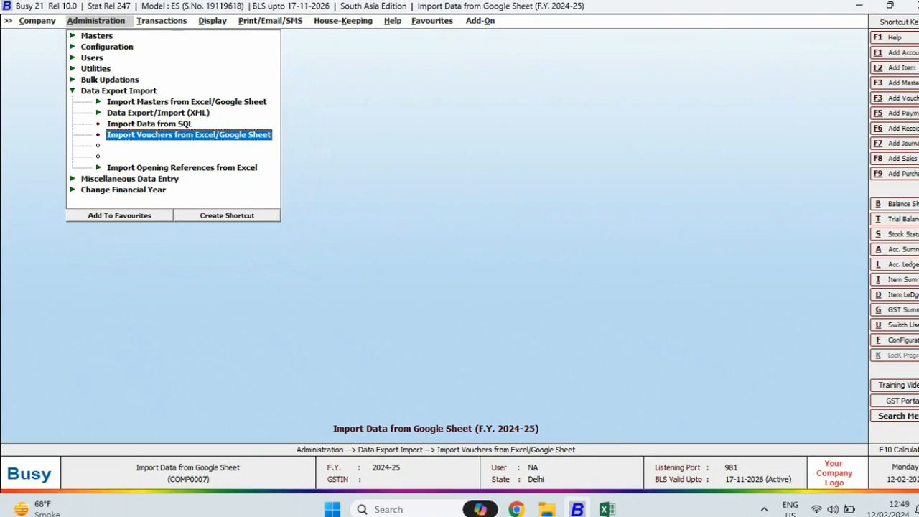
Step: Start a Sales voucher import, save its column mapping and choose Google Sheet as the source
{"action": "left_click", "coordinate": [190, 135]}
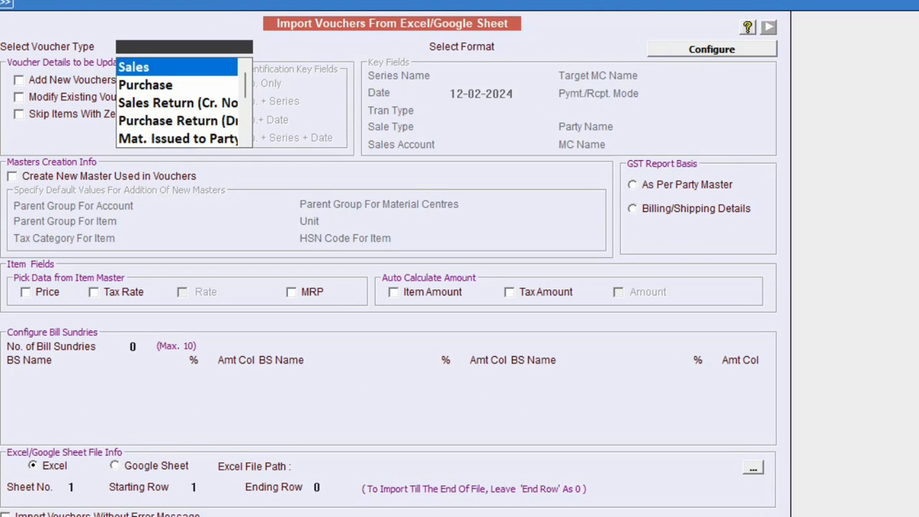
{"action": "left_click", "coordinate": [132, 66]}
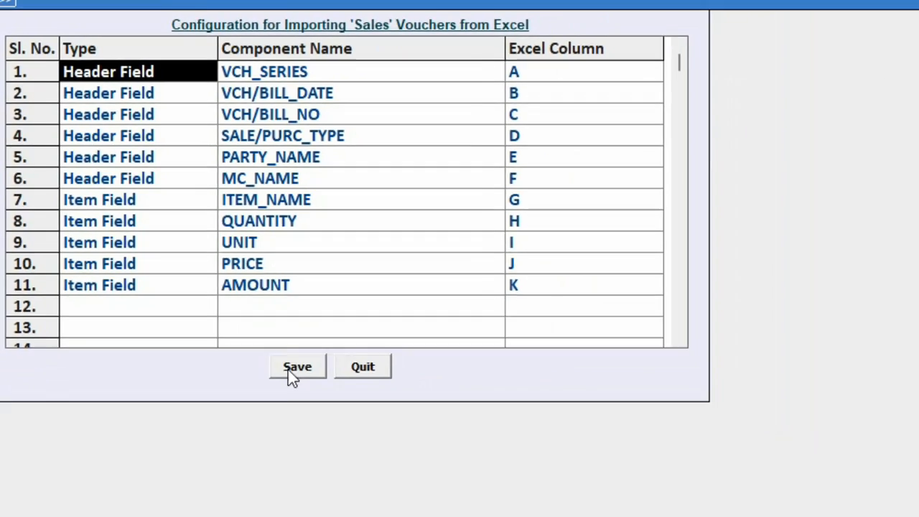
{"action": "left_click", "coordinate": [298, 367]}
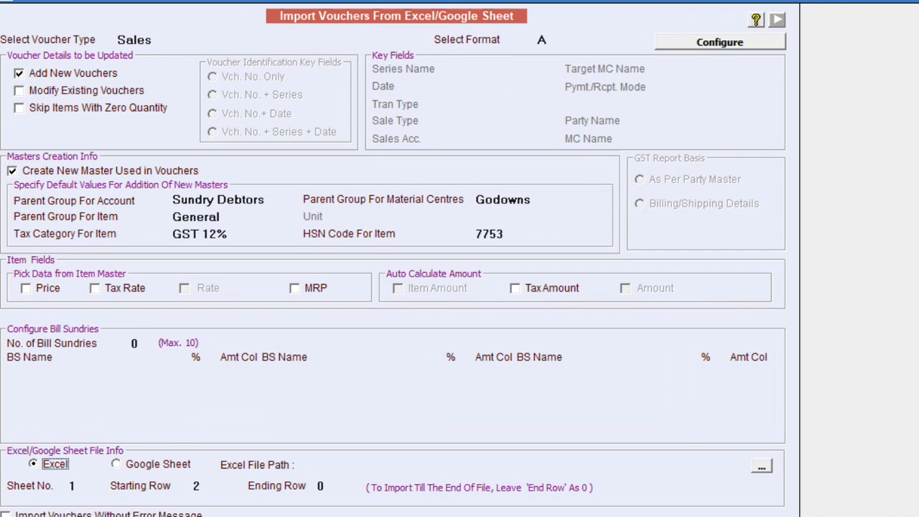
{"action": "left_click", "coordinate": [115, 464]}
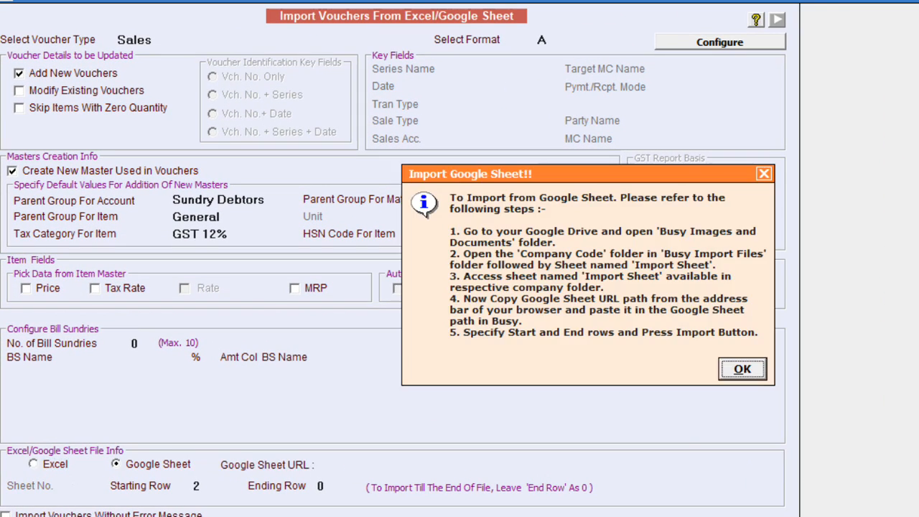
{"action": "left_click", "coordinate": [743, 368]}
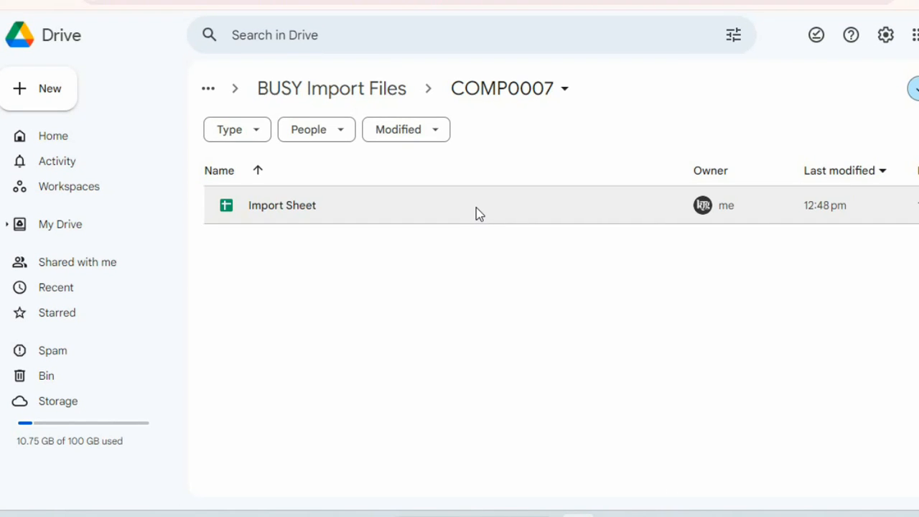
Step: Copy the link of the Import Sheet file in the COMP0007 folder
{"action": "right_click", "coordinate": [281, 204]}
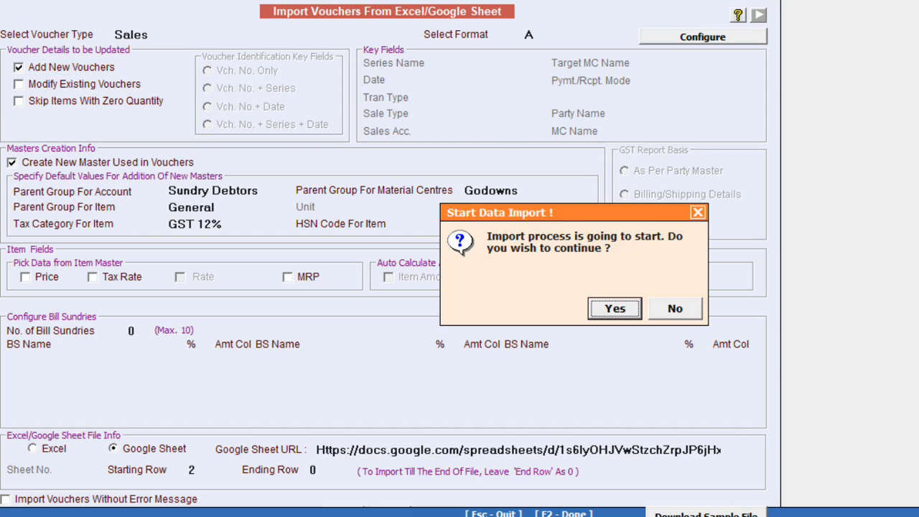
Step: Run the import from the pasted Google Sheet URL, confirming 2 vouchers imported successfully
{"action": "left_click", "coordinate": [615, 308]}
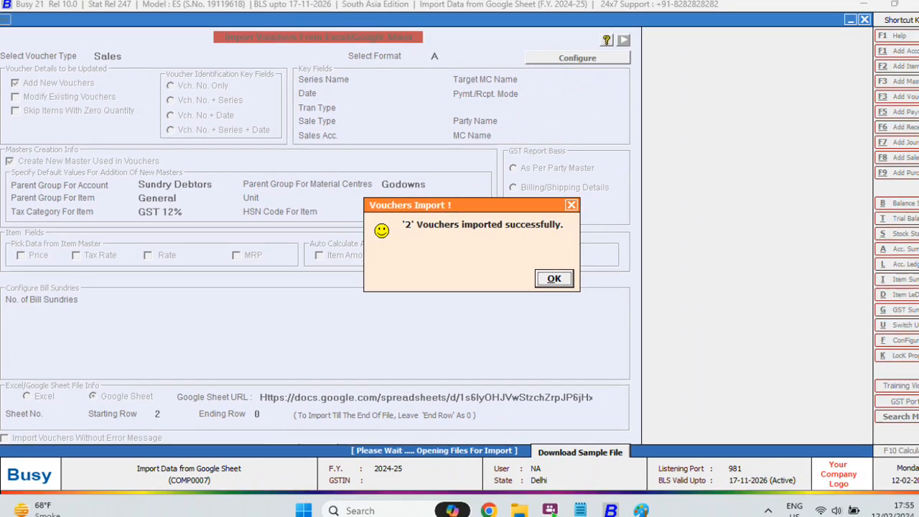
{"action": "left_click", "coordinate": [554, 279]}
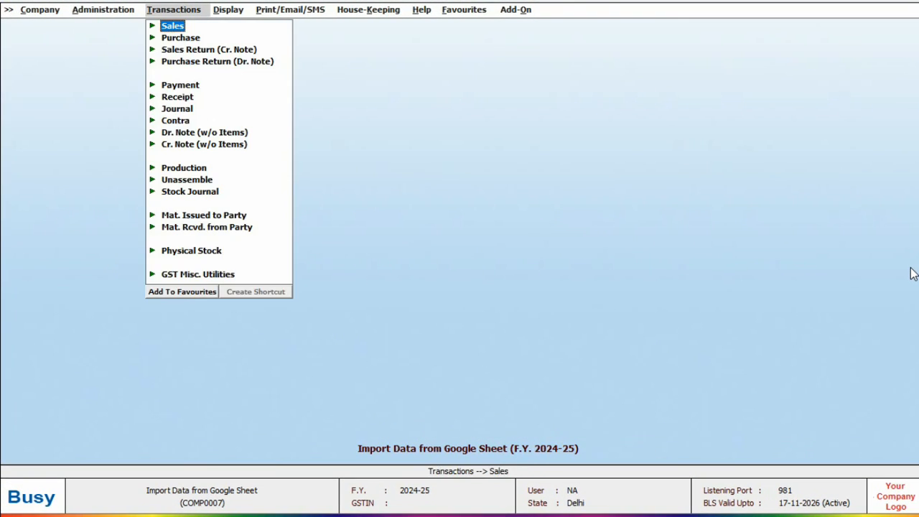
{"action": "left_click", "coordinate": [172, 26]}
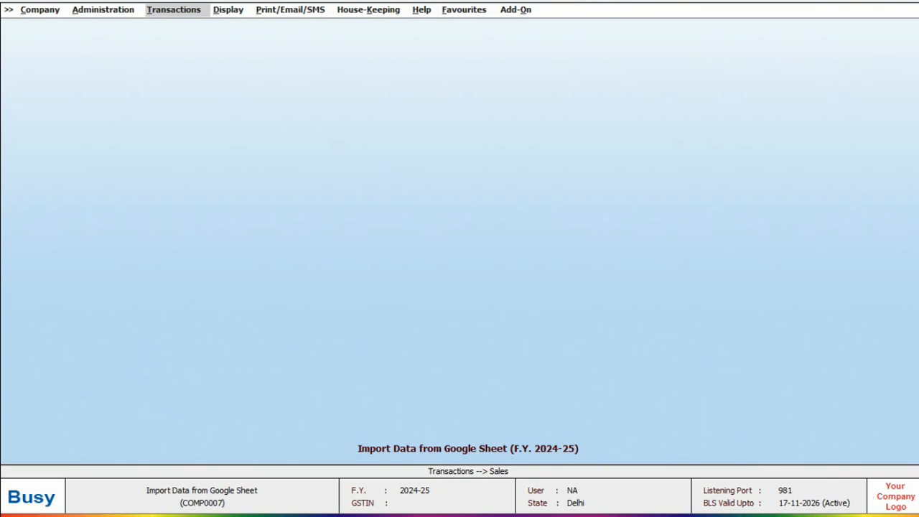
{"action": "mouse_move", "coordinate": [823, 467]}
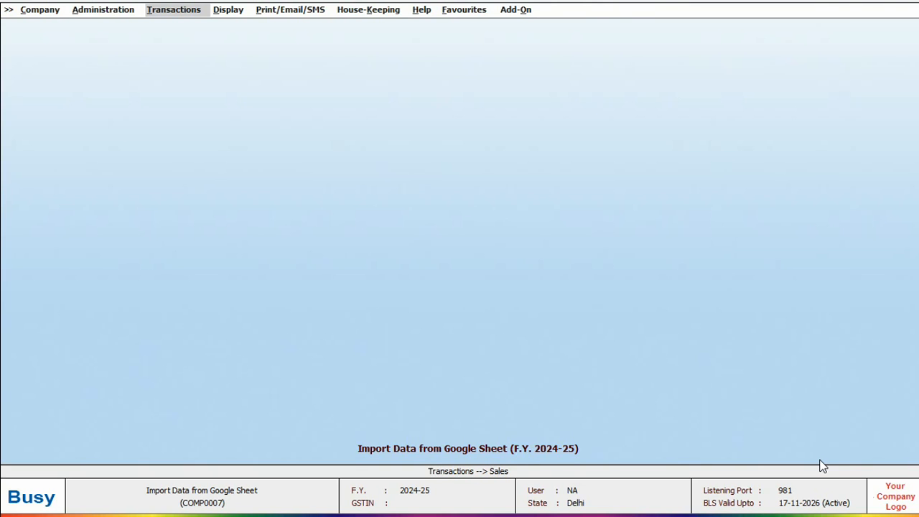